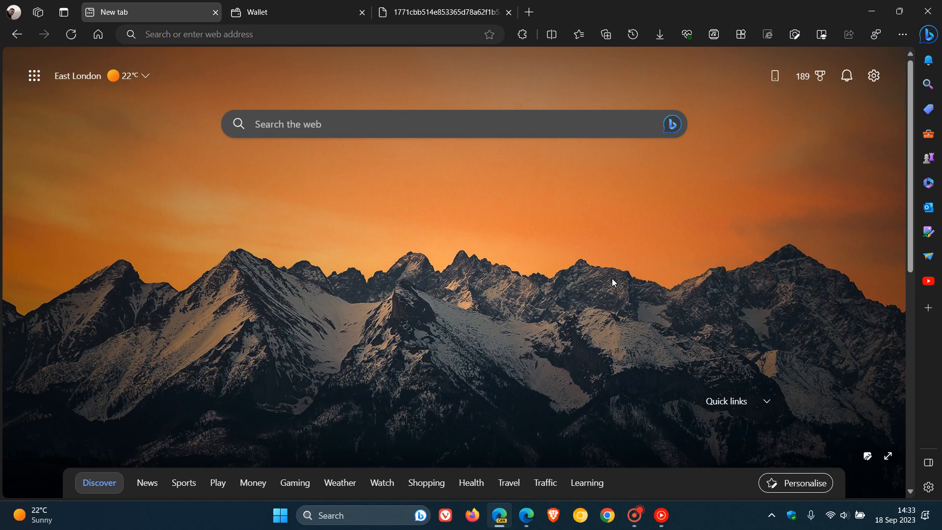
mouse_move(587, 298)
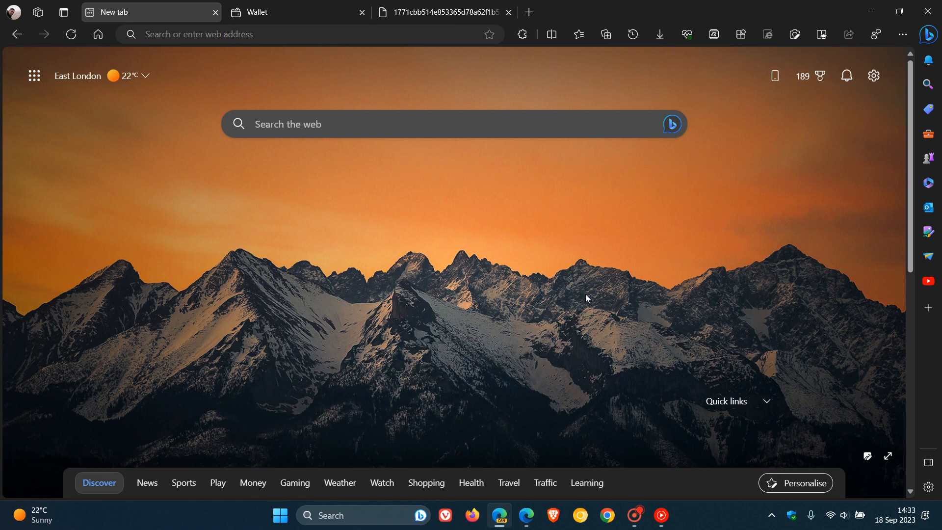
mouse_move(543, 246)
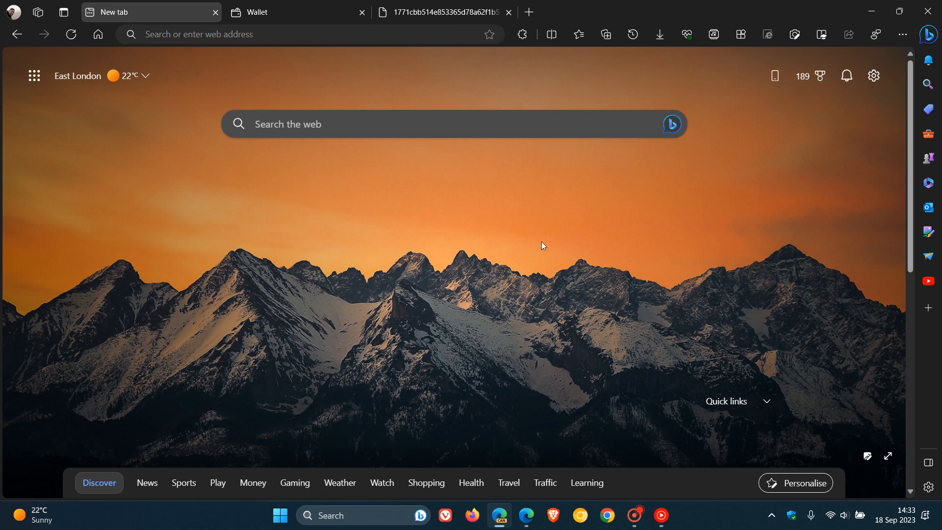
mouse_move(549, 223)
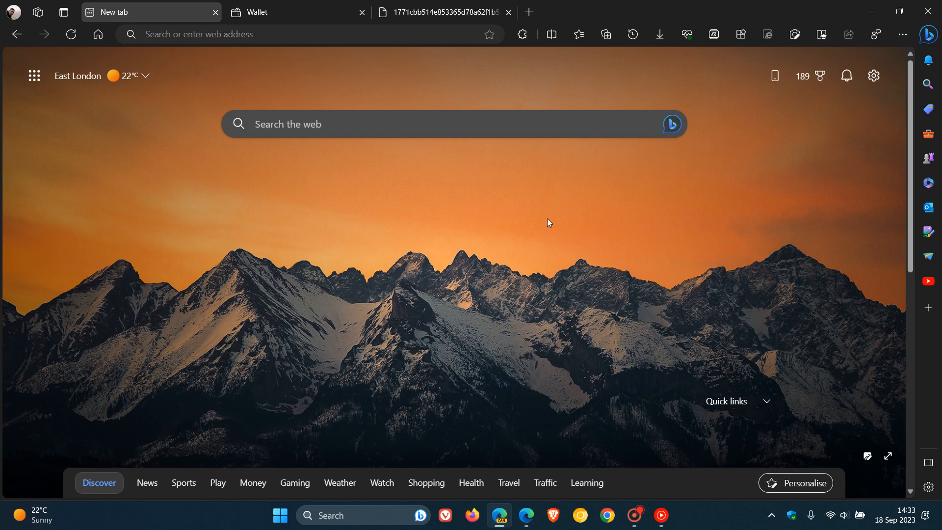
mouse_move(577, 193)
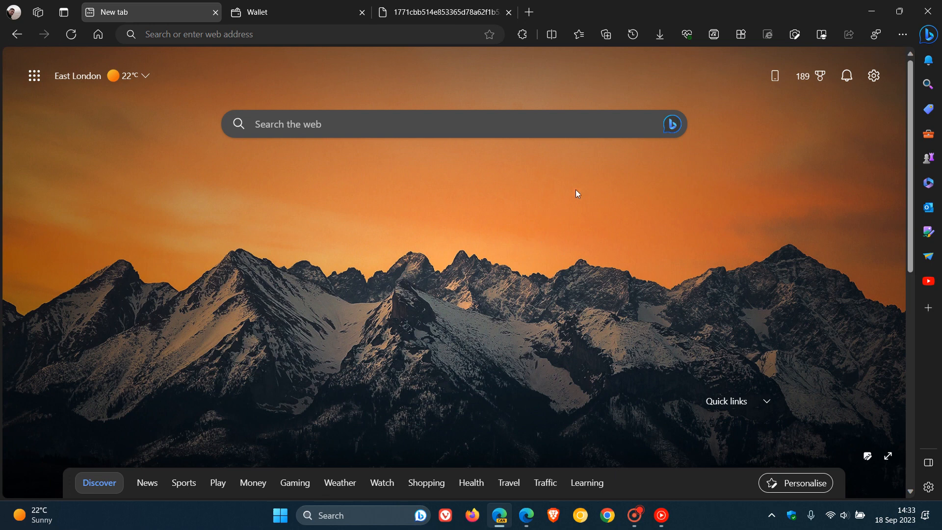
mouse_move(14, 14)
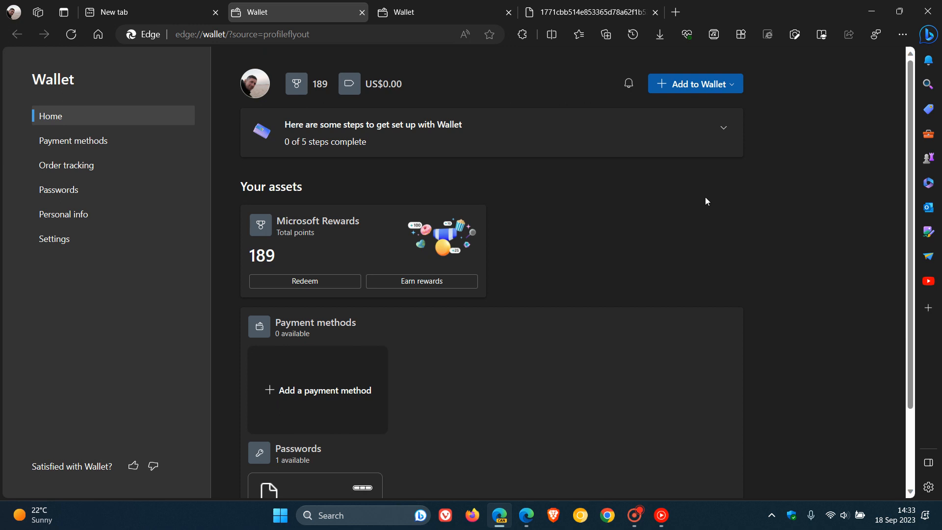
mouse_move(628, 223)
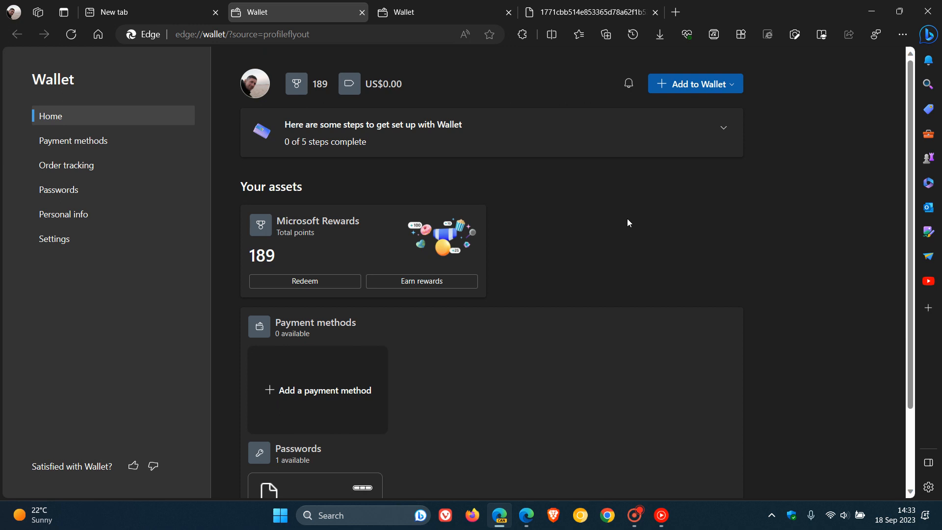
mouse_move(96, 194)
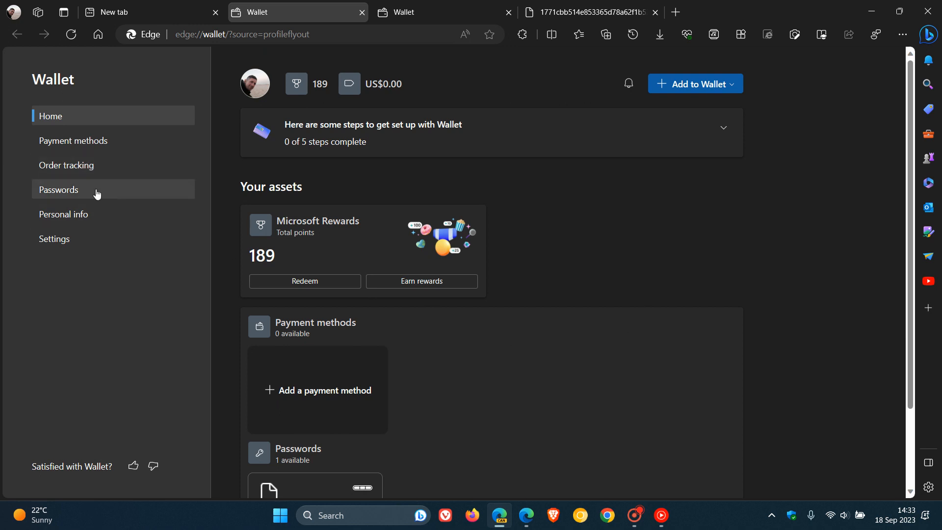
Visit Wallet's settings page and return to the Wallet home page.
click(54, 239)
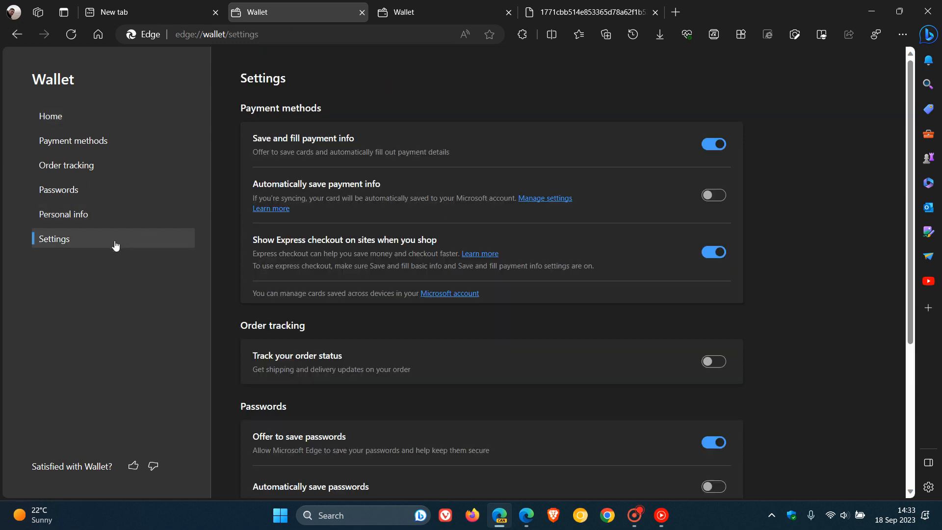
click(50, 116)
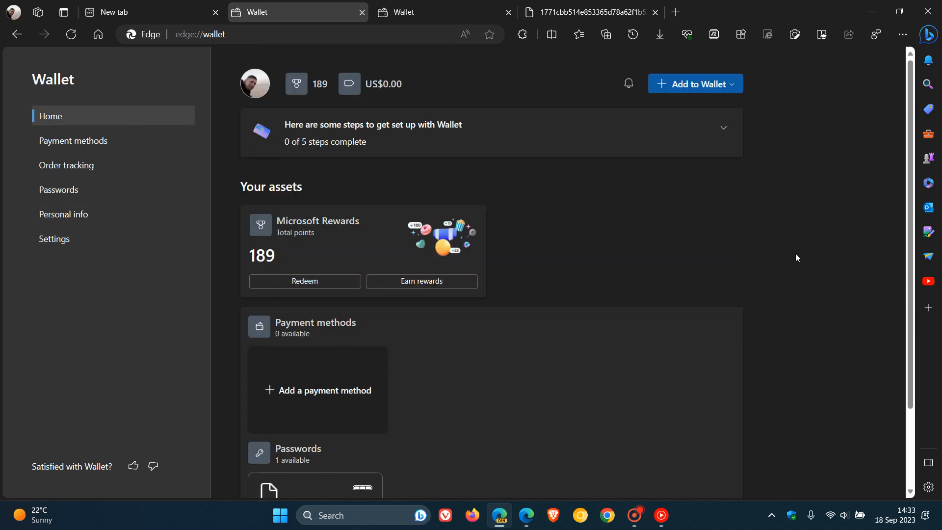
mouse_move(804, 255)
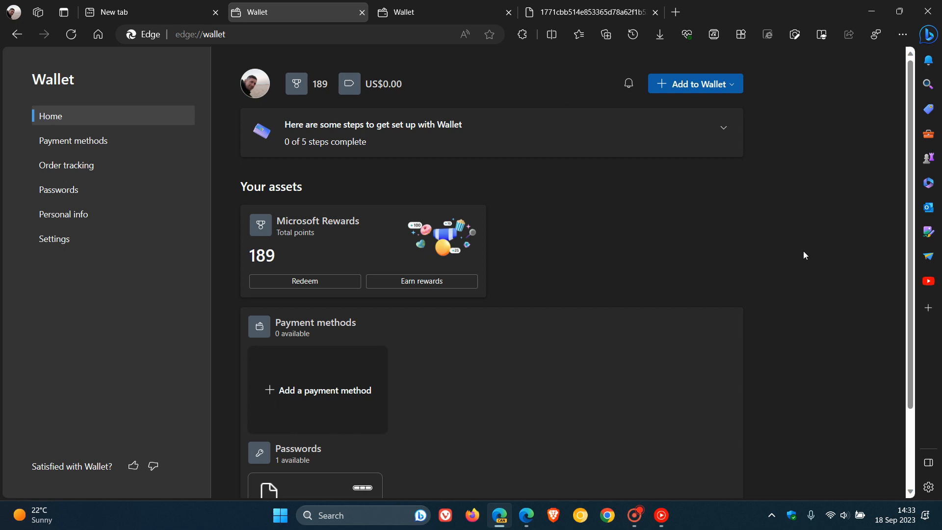
mouse_move(699, 244)
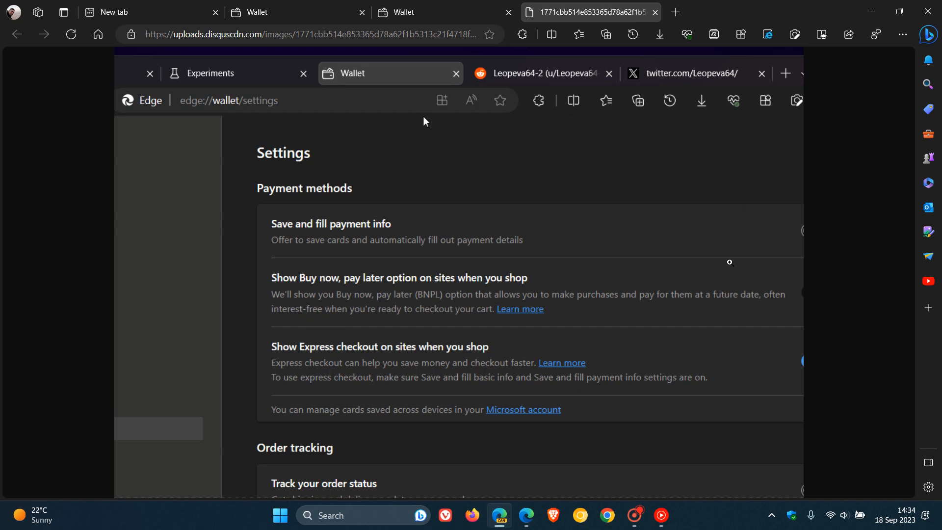
mouse_move(842, 273)
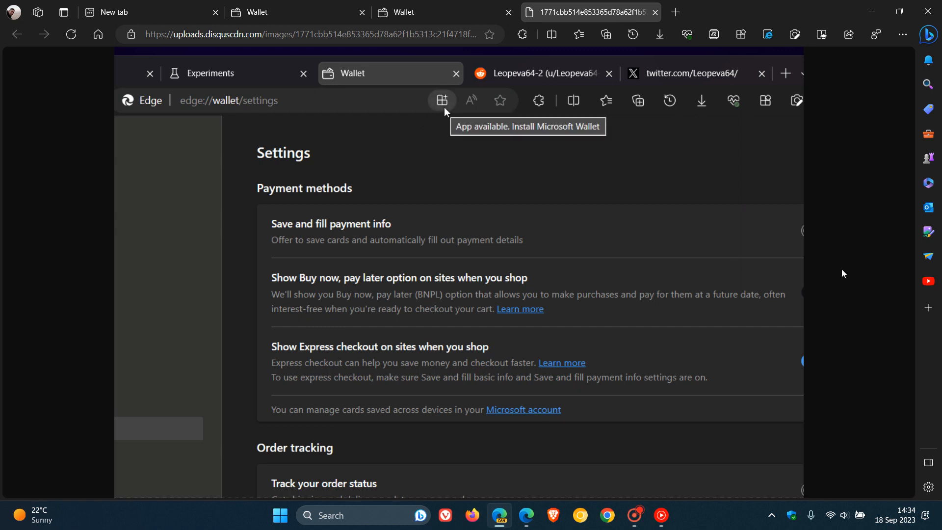
View the screenshot tab showing the offer to install Microsoft Wallet as an app.
click(441, 100)
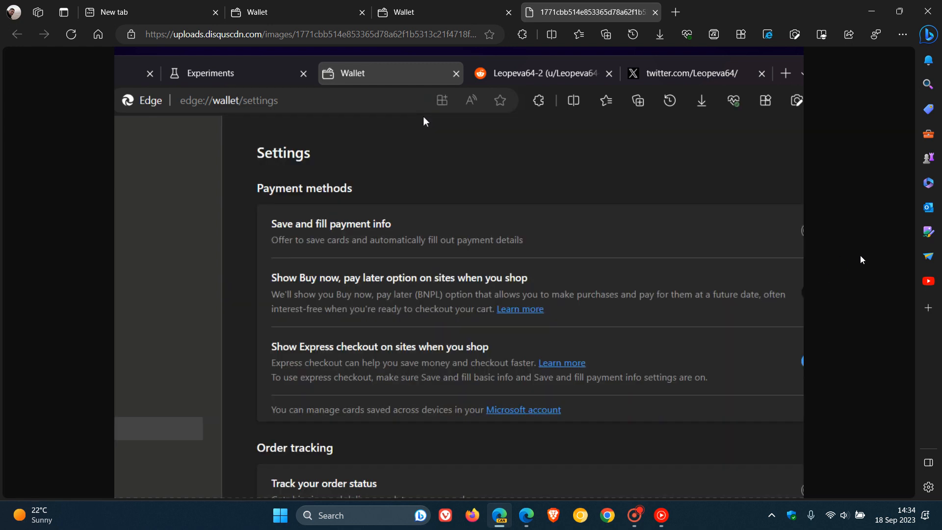
mouse_move(441, 100)
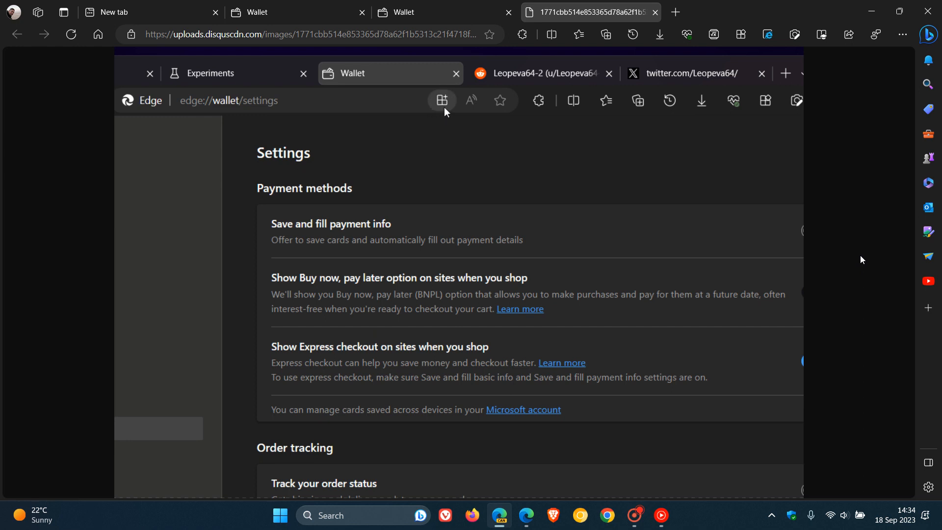
mouse_move(442, 100)
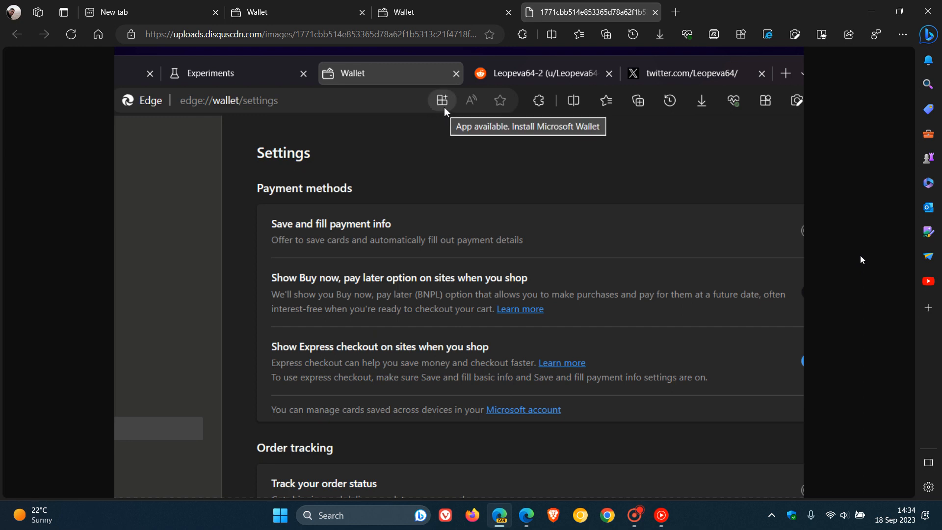
click(441, 100)
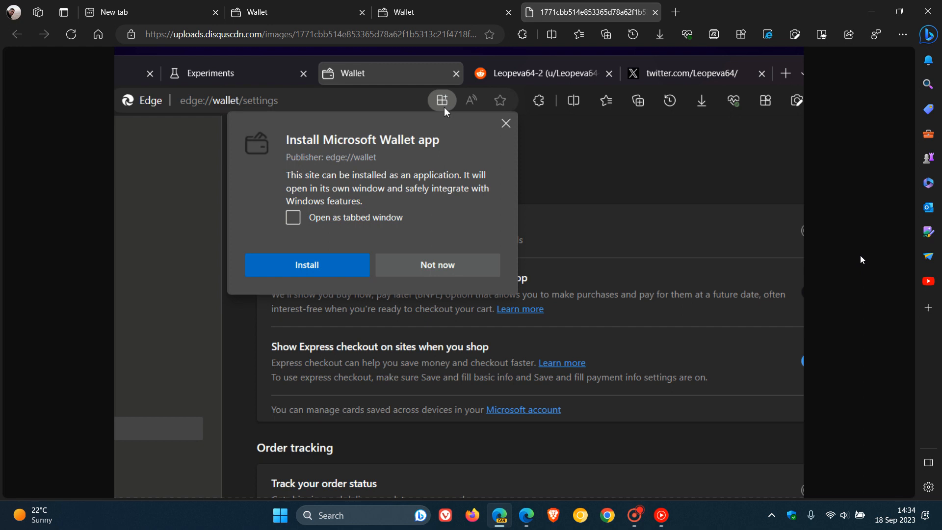
click(506, 124)
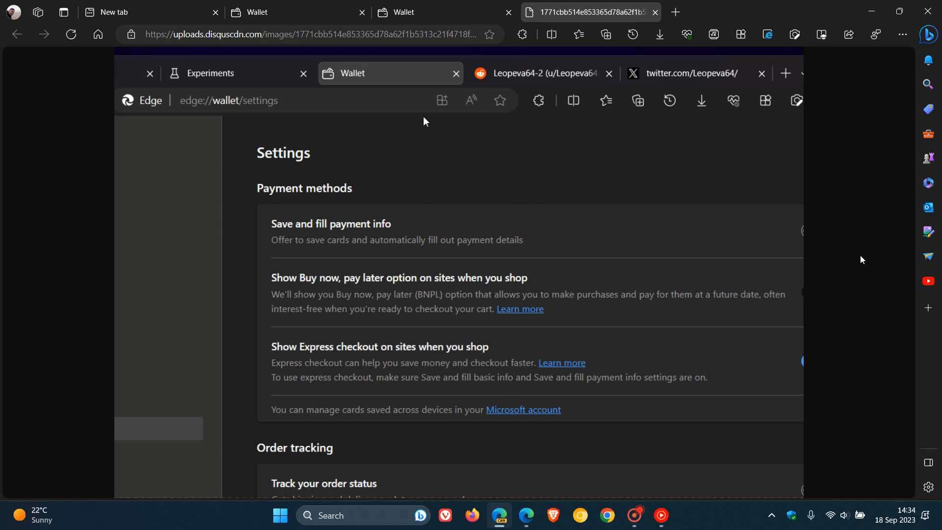
mouse_move(442, 100)
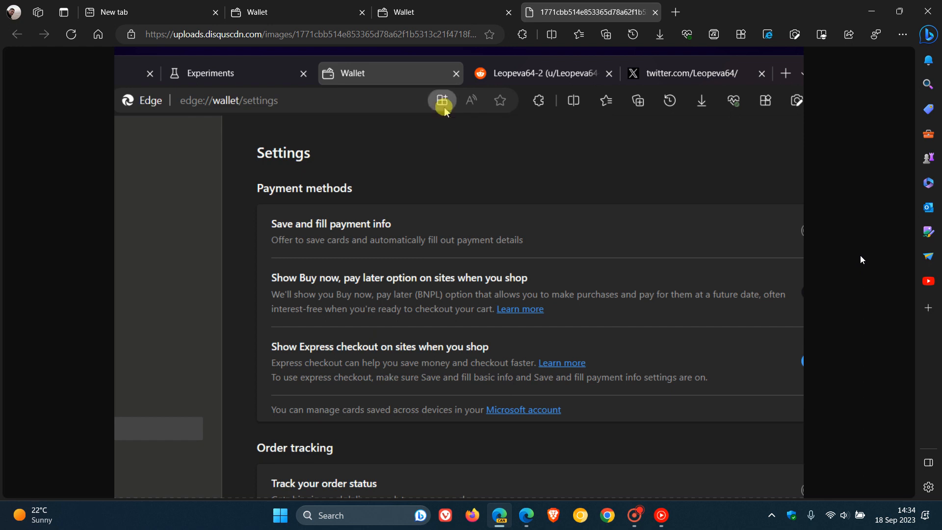
click(442, 101)
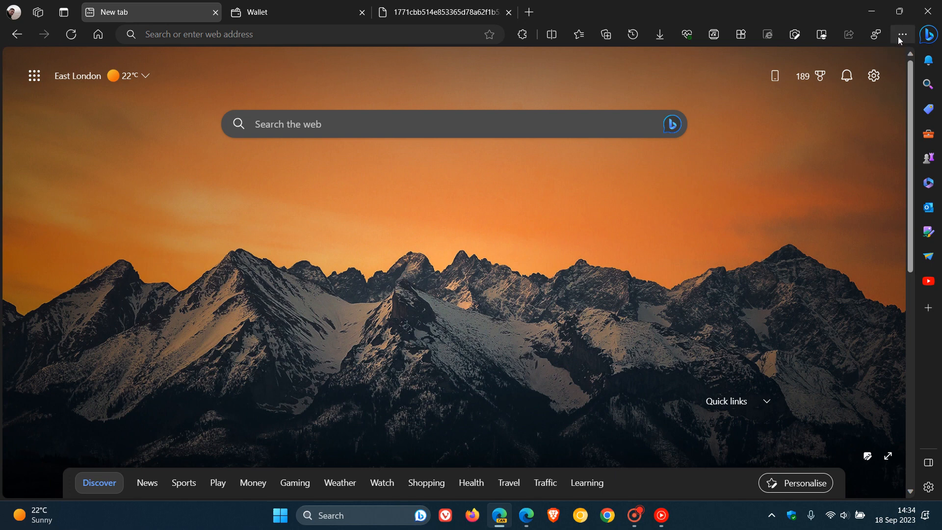
Reach Wallet's Passwords page with the login.live.com entry via the main menu's Wallet submenu.
click(902, 34)
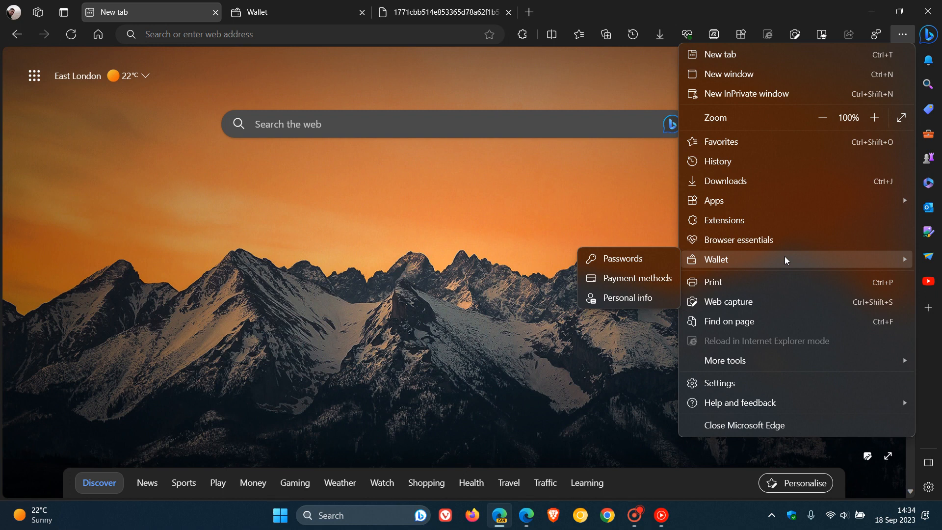
click(622, 259)
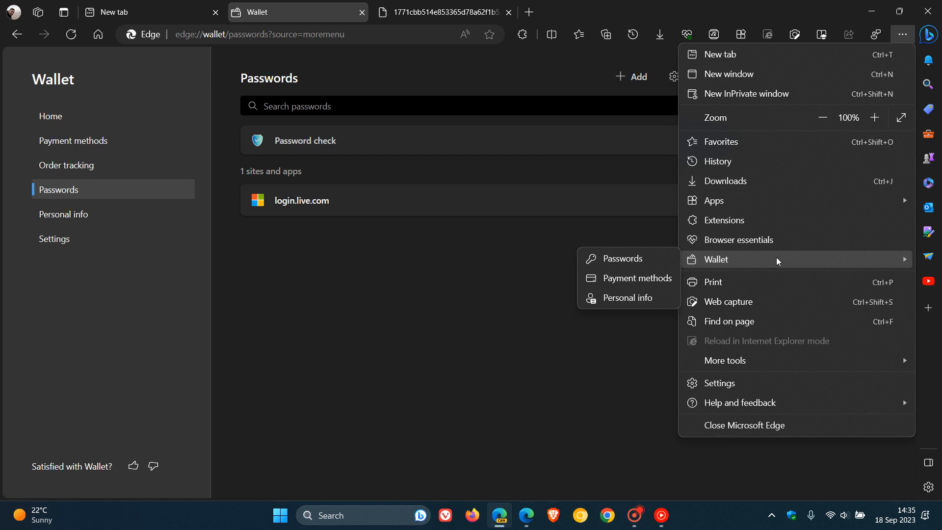
mouse_move(781, 260)
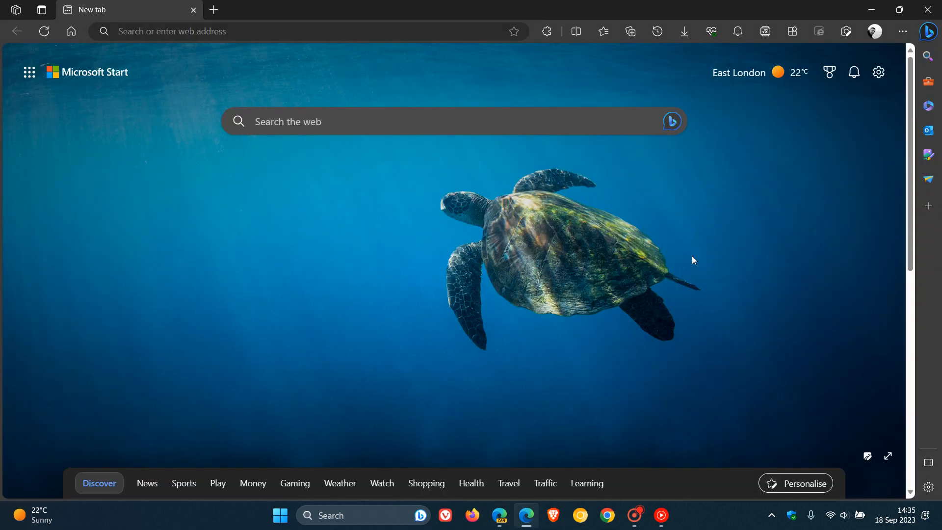
mouse_move(664, 270)
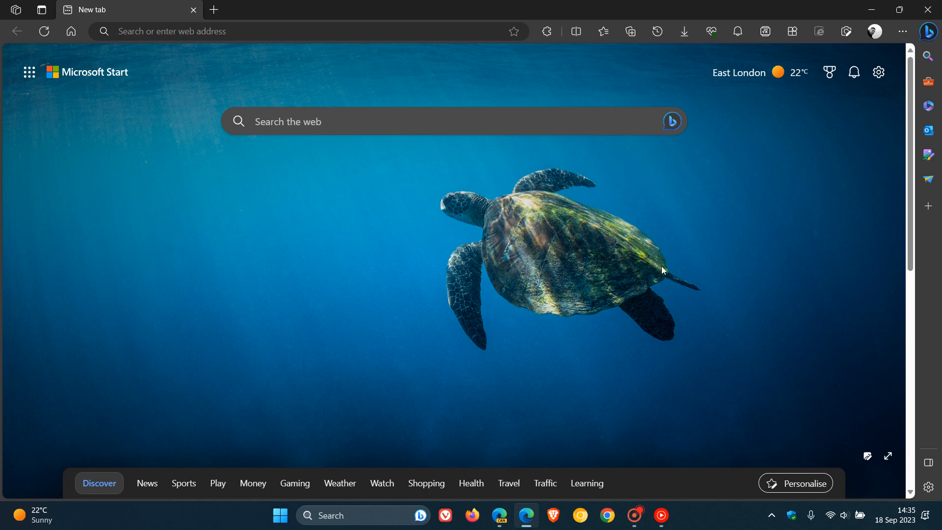
mouse_move(902, 31)
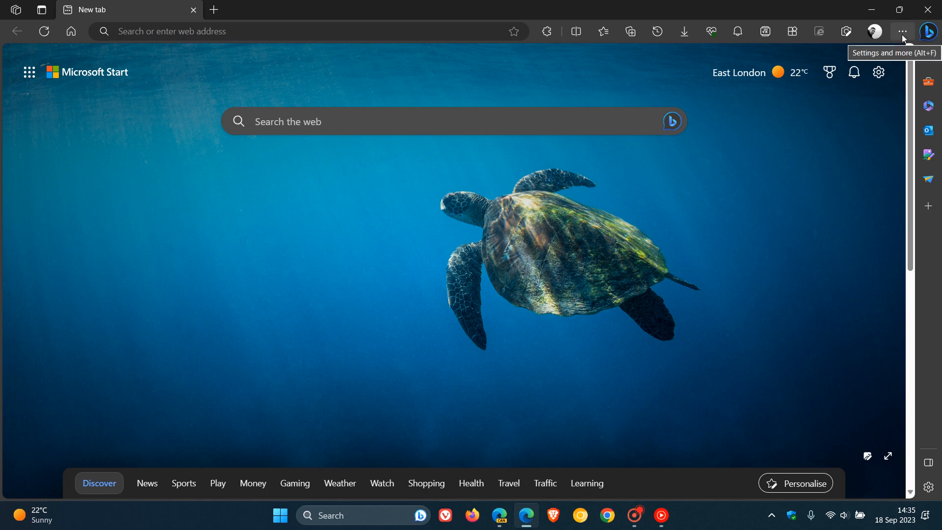
Show the other Edge window's main menu, which lacks a Wallet entry, and dismiss it.
click(902, 32)
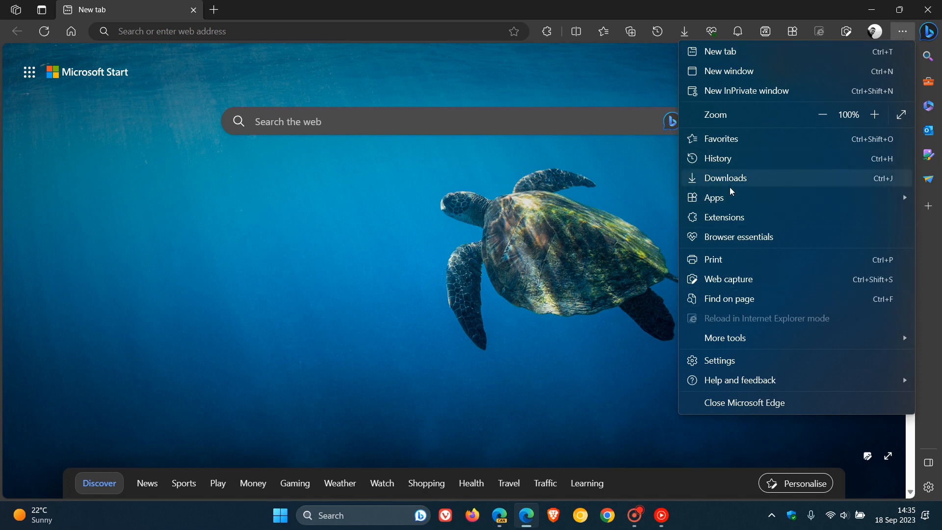
click(723, 337)
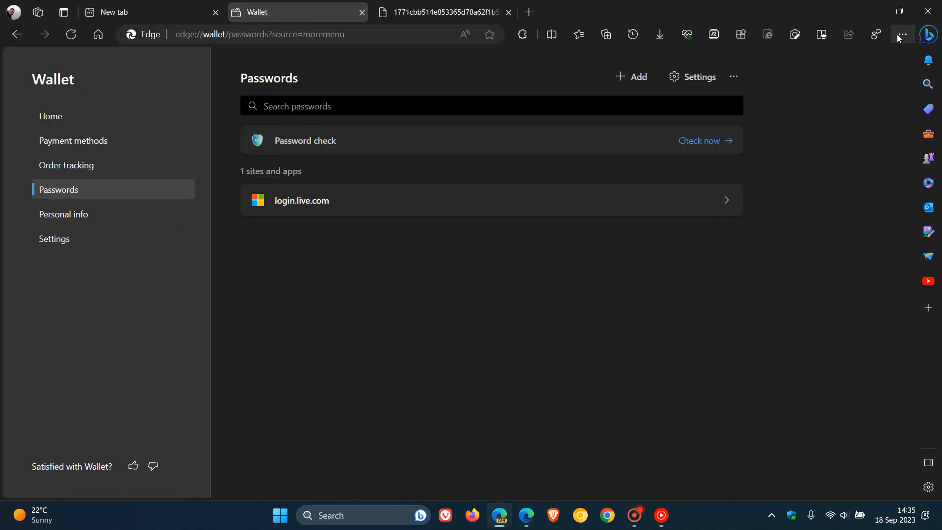
Show the main menu's Wallet entry offering Passwords, Payment methods and Personal info.
click(902, 34)
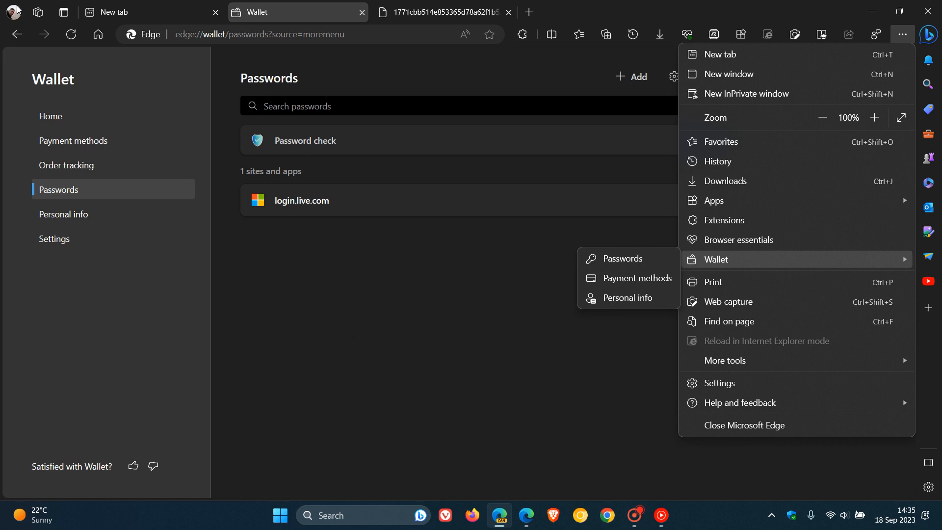
click(842, 143)
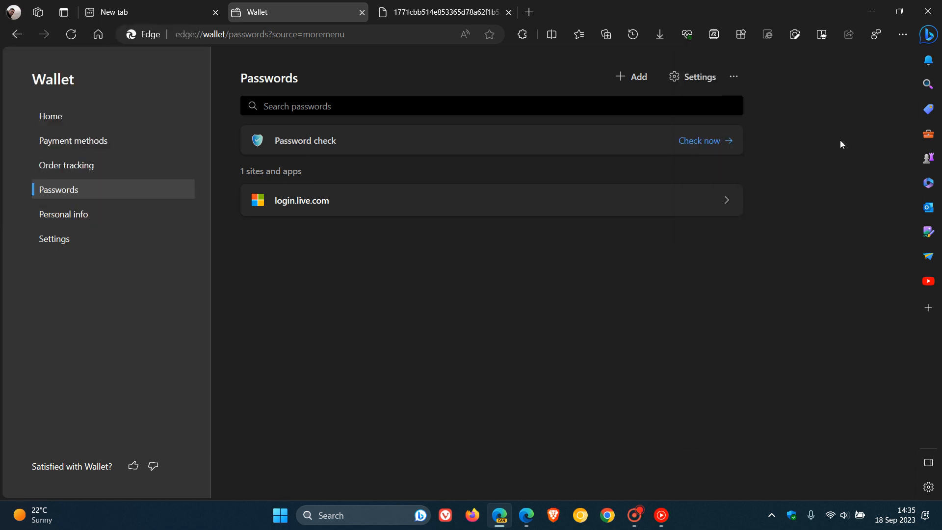
click(903, 34)
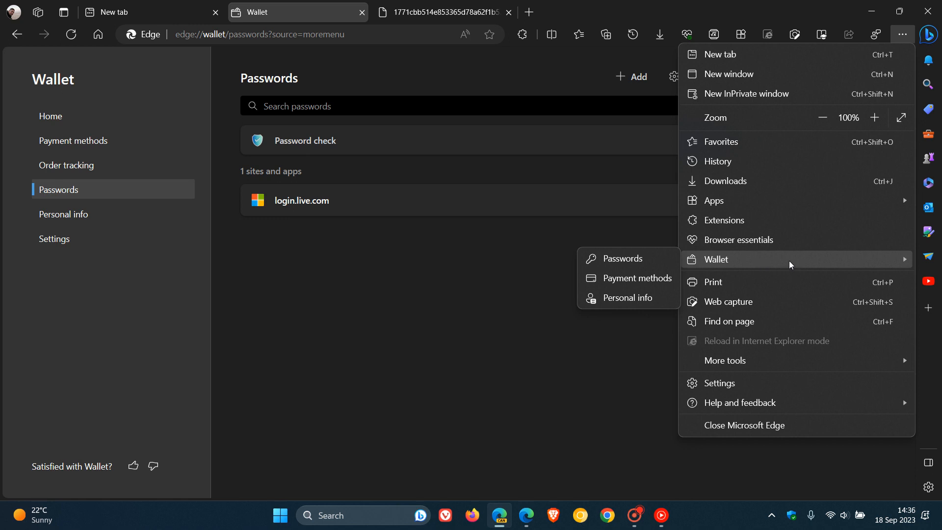
mouse_move(449, 330)
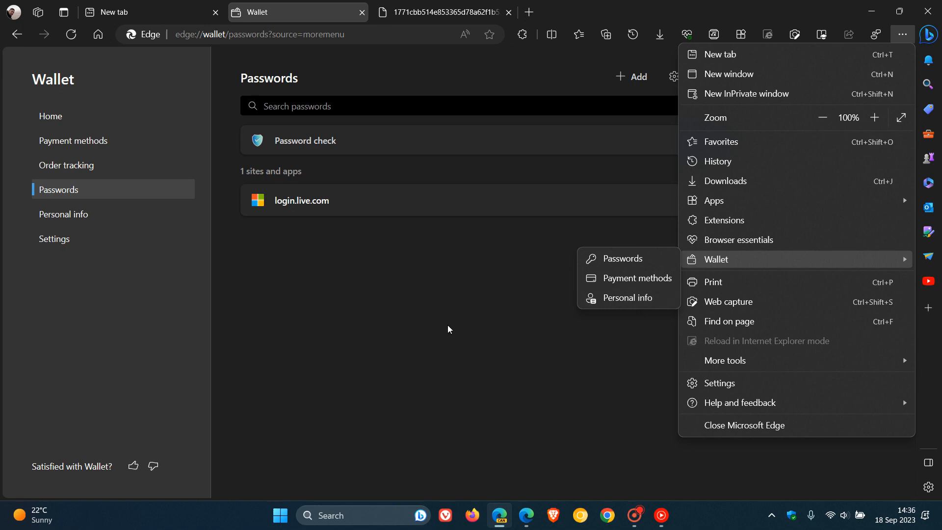